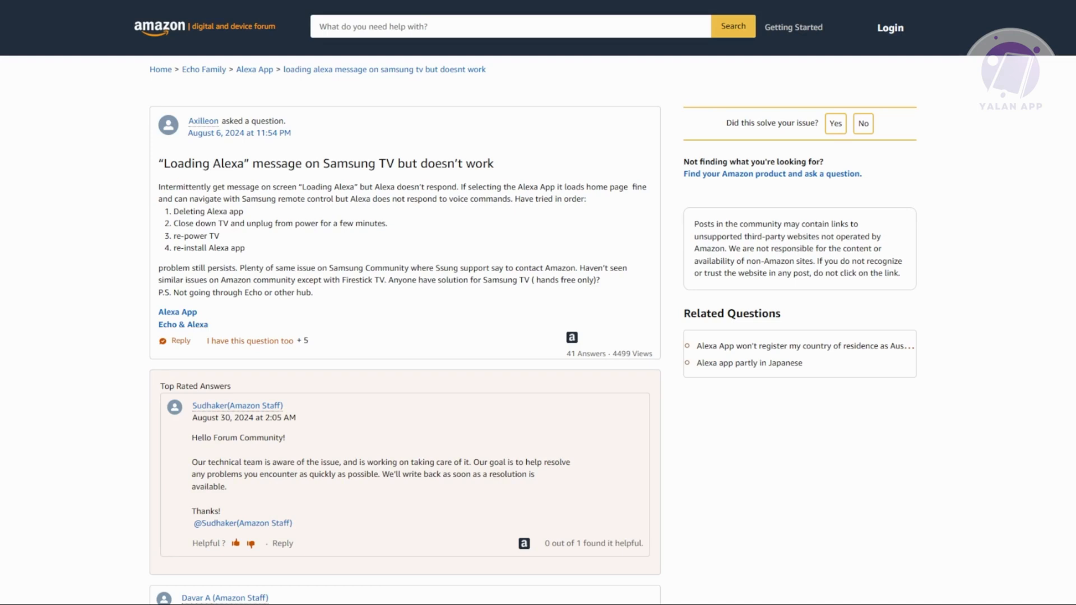
pyautogui.moveTo(1058, 491)
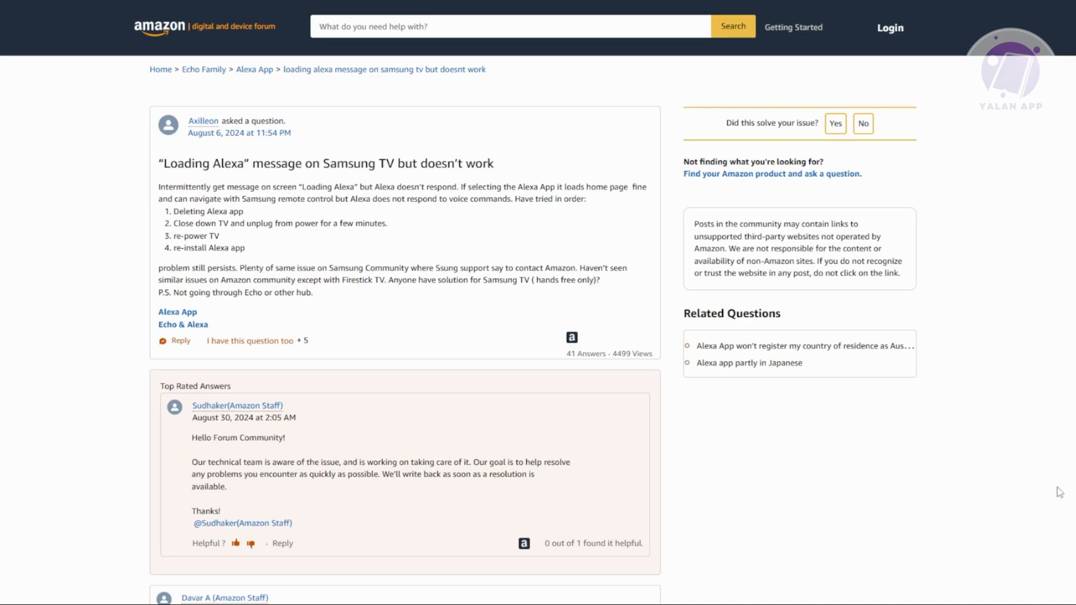
pyautogui.moveTo(1059, 471)
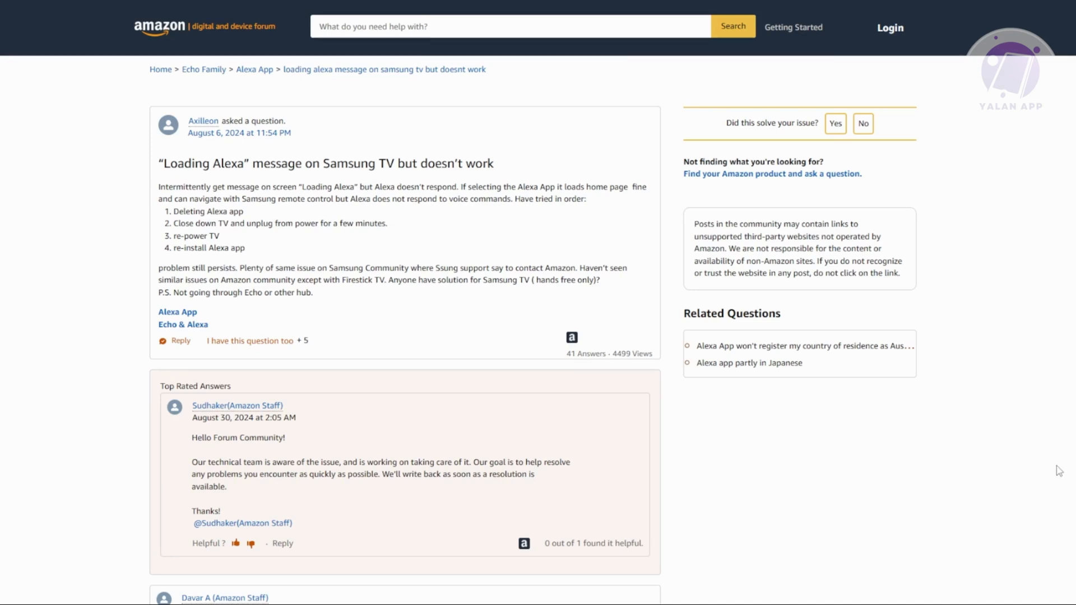
pyautogui.moveTo(856, 314)
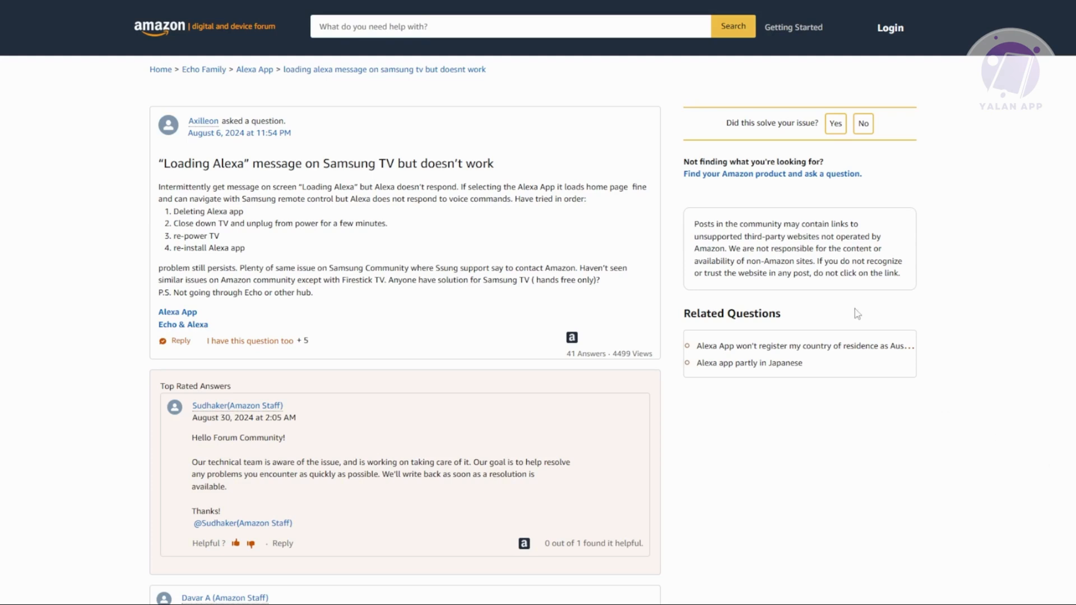
pyautogui.moveTo(465, 182)
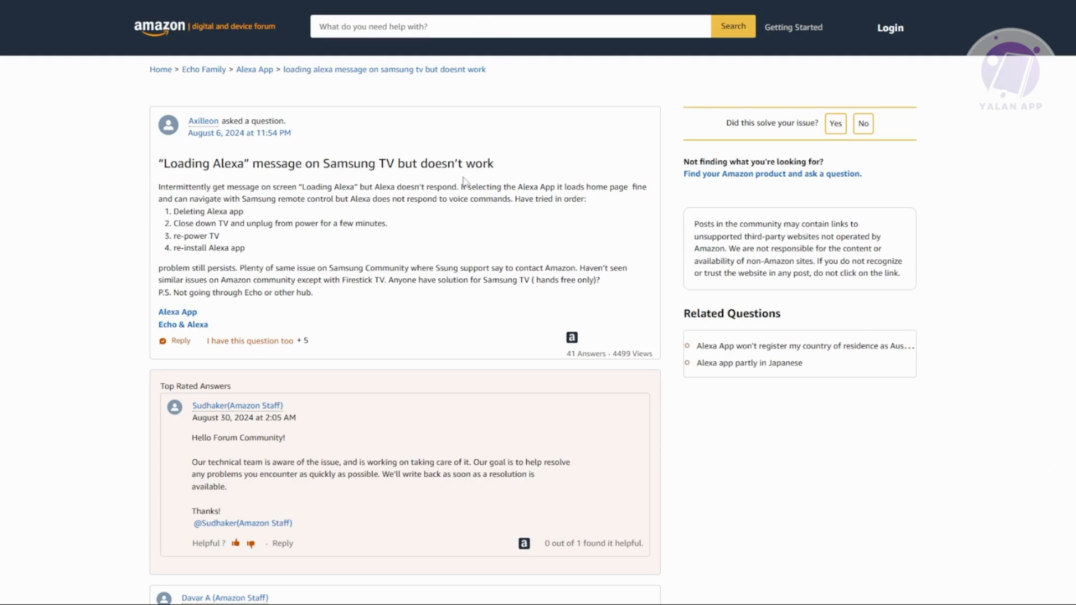
pyautogui.moveTo(451, 168)
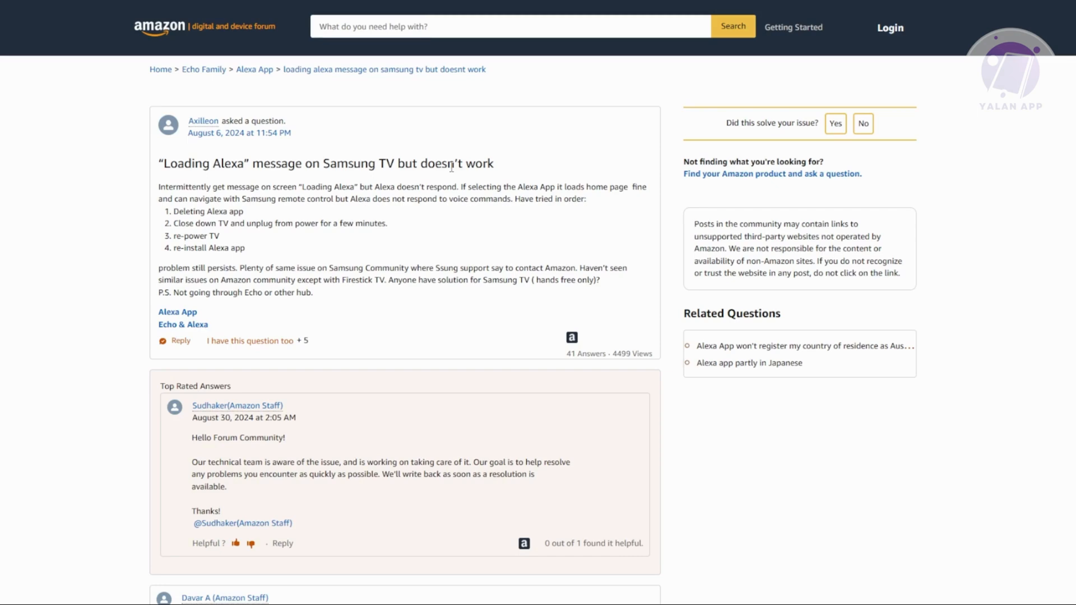
# Scroll down to Alginjon's 'I GOT IT TO WORK!!!!!!' reply about logging out of Alexa.
pyautogui.scroll(-3)
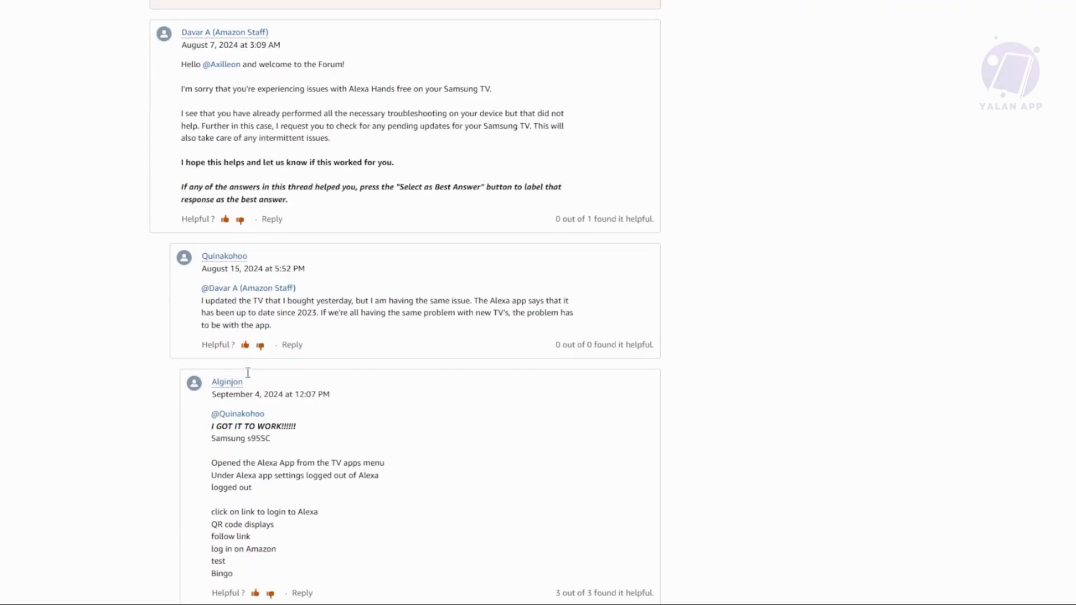
pyautogui.scroll(-3)
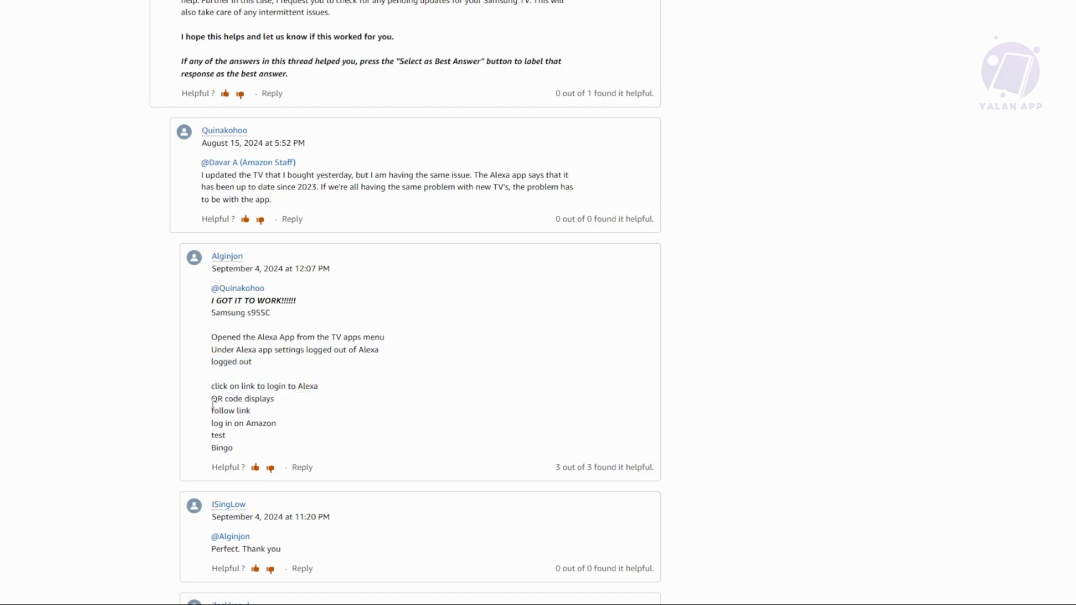
pyautogui.doubleClick(230, 410)
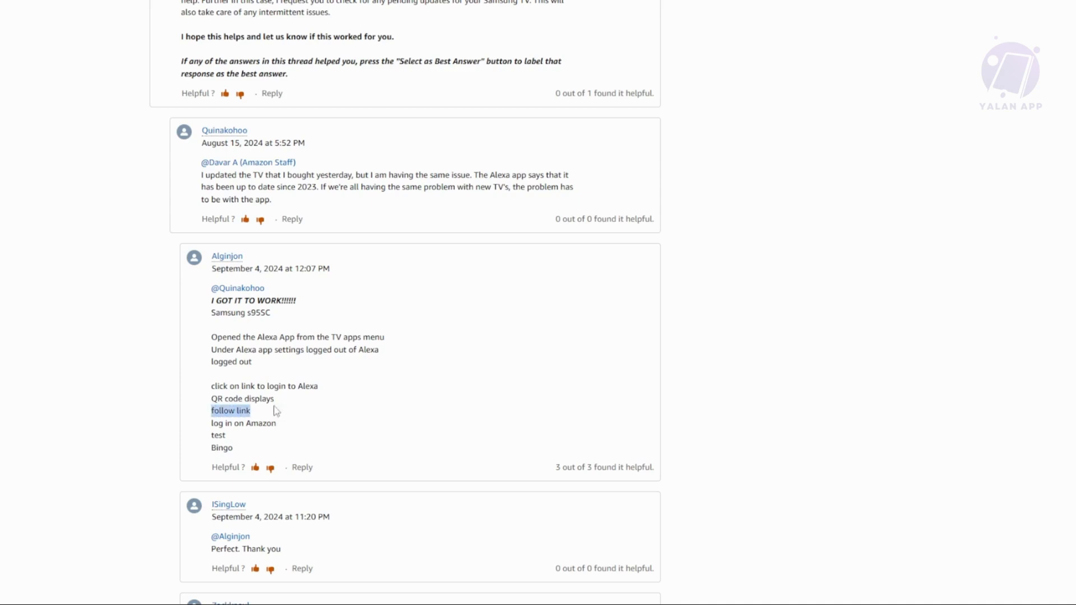
pyautogui.moveTo(303, 425)
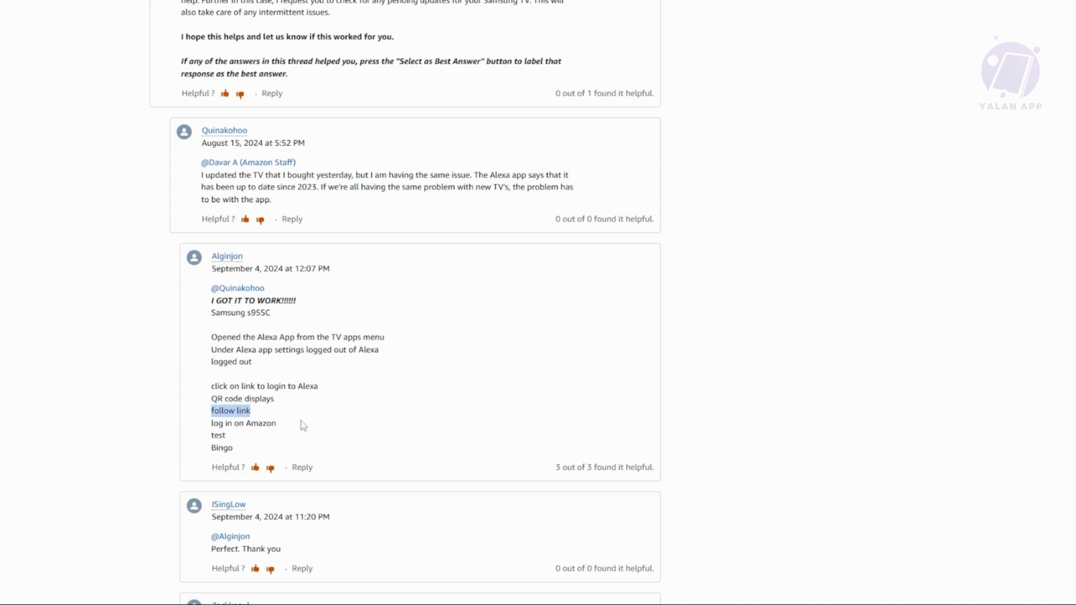
pyautogui.moveTo(308, 424)
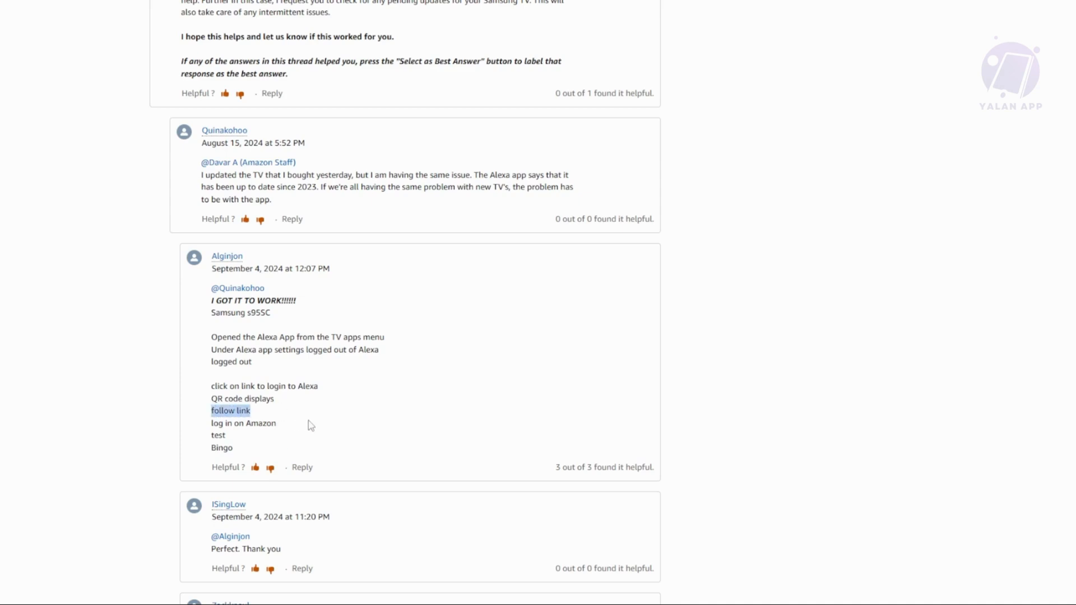
pyautogui.moveTo(299, 427)
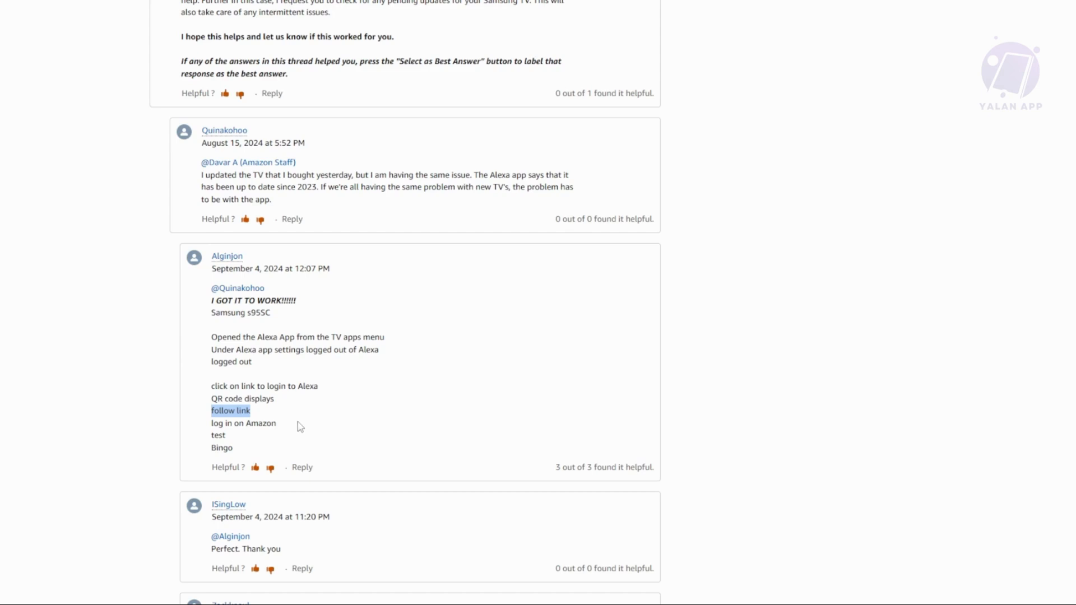
pyautogui.moveTo(309, 412)
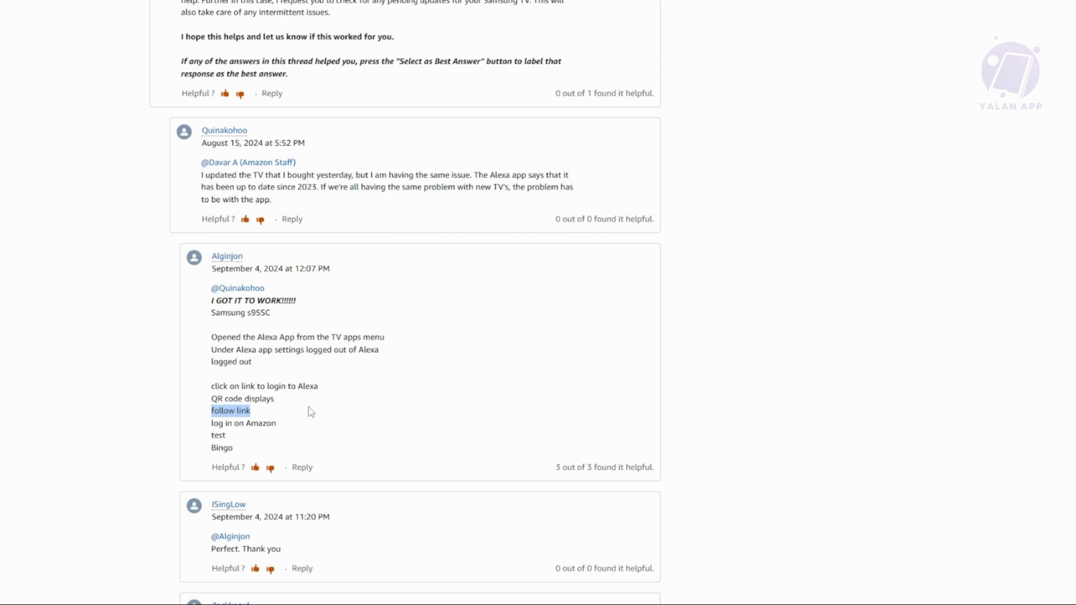